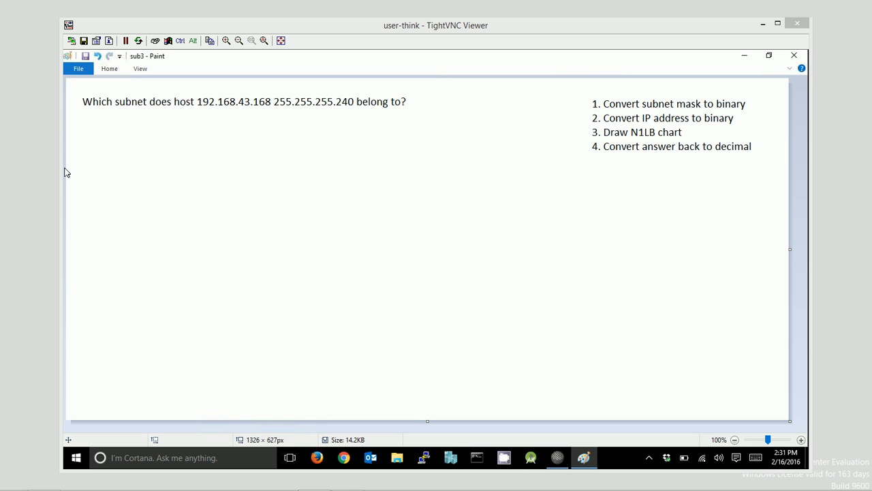
Underline the host address and the subnet mask in the question
drag(199, 112, 229, 106)
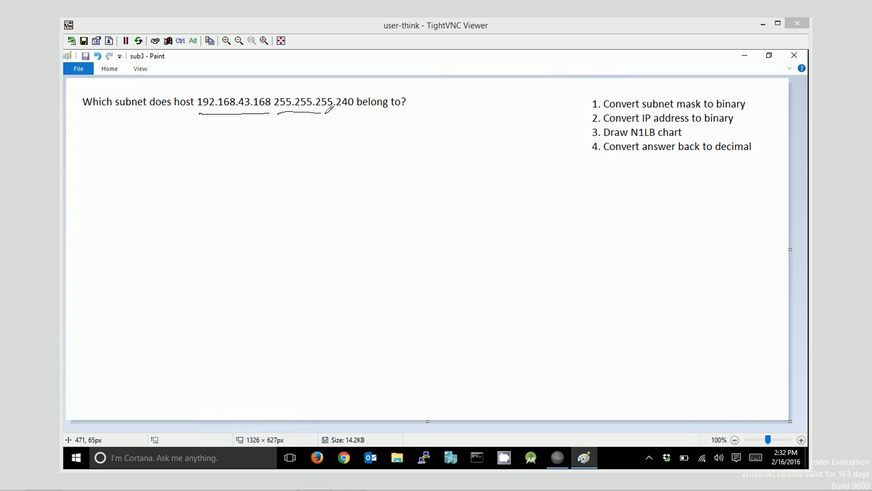
drag(321, 112, 356, 110)
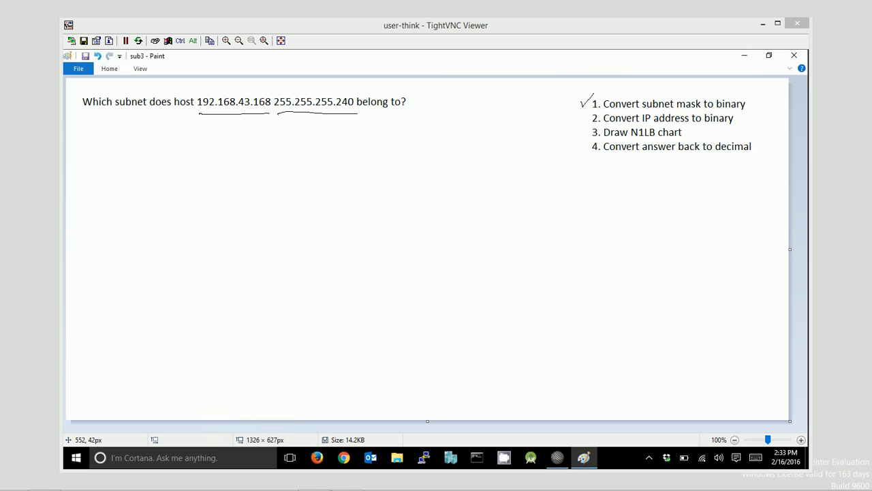
mouse_move(139, 190)
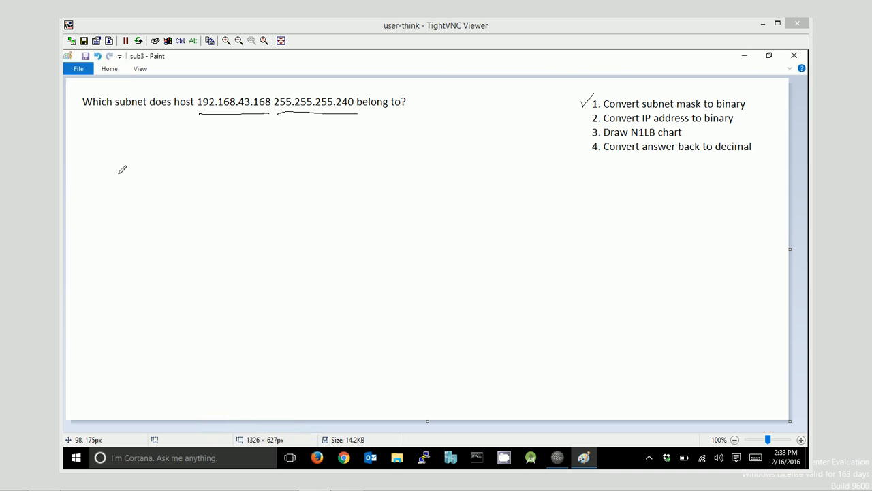
Handwrite the mask in binary: octets of ones, then 1111 followed by 0000 for the last octet
drag(116, 180, 197, 170)
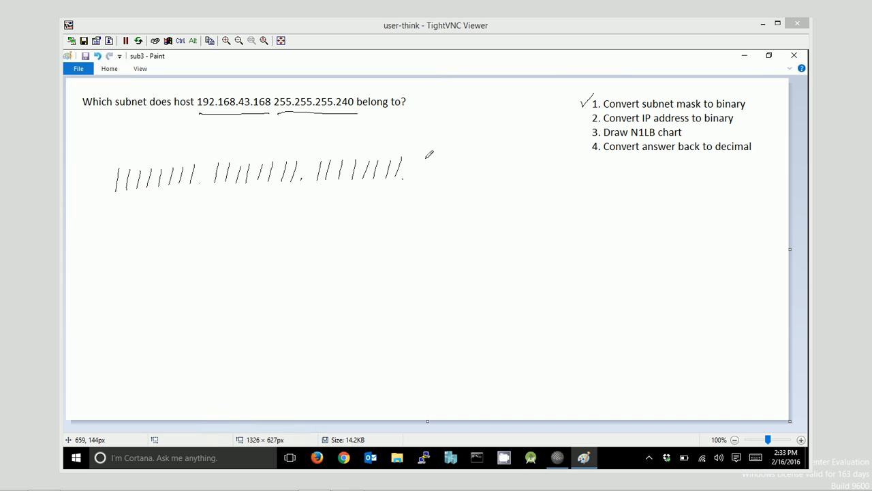
drag(420, 167, 488, 167)
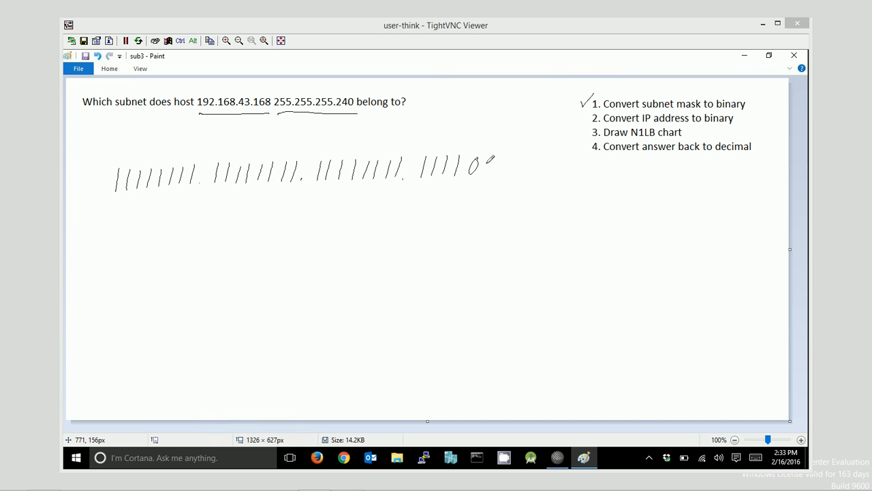
drag(484, 166, 525, 167)
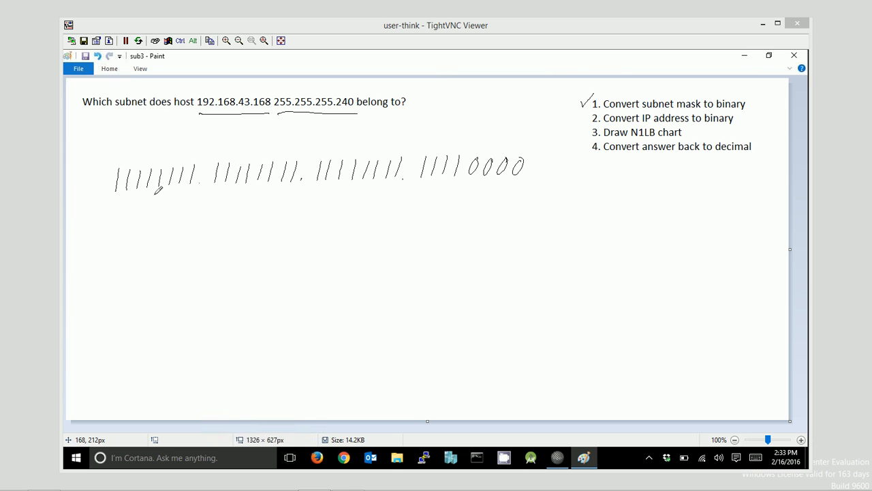
mouse_move(158, 190)
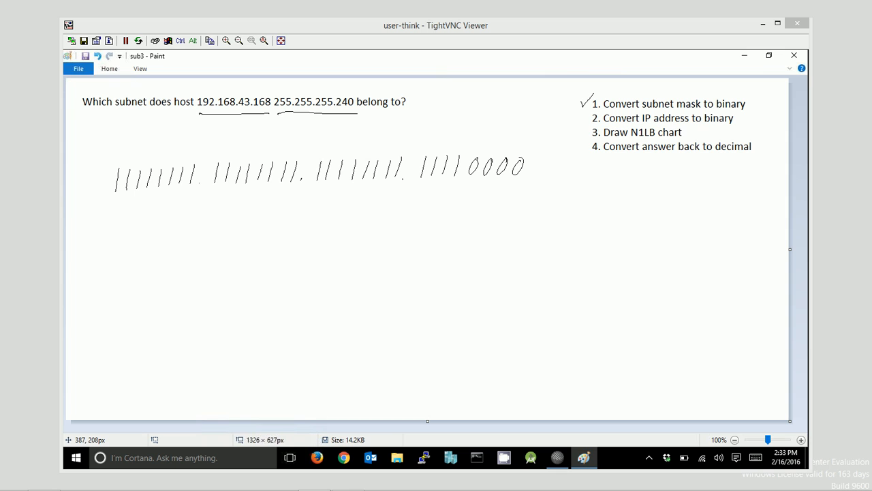
mouse_move(379, 159)
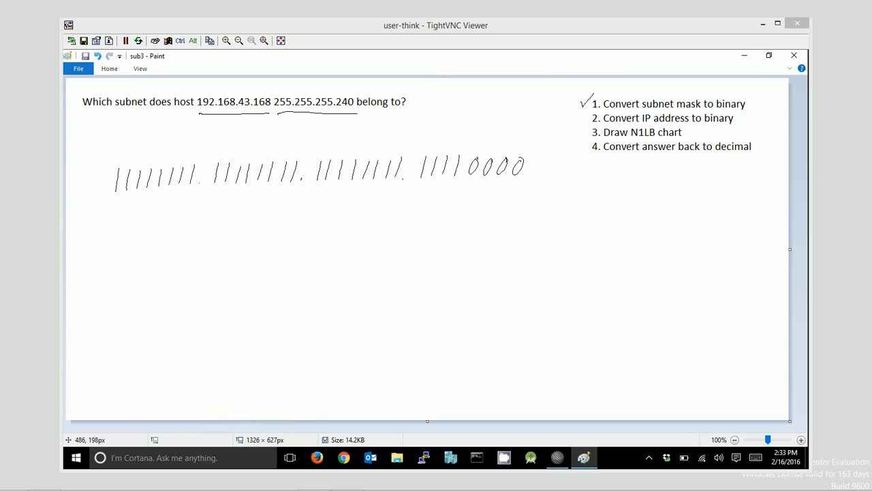
Handwrite 192.168.43. above the binary mask with a blank line for the last octet
drag(133, 133, 188, 125)
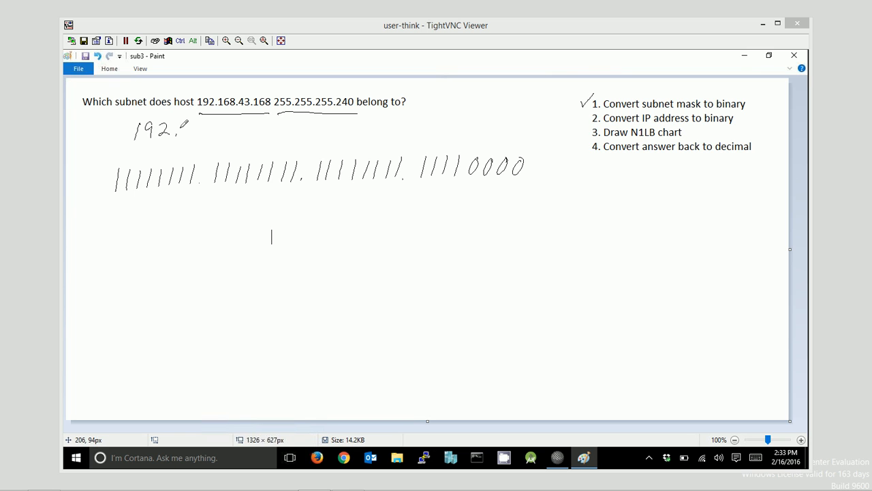
drag(190, 133, 225, 134)
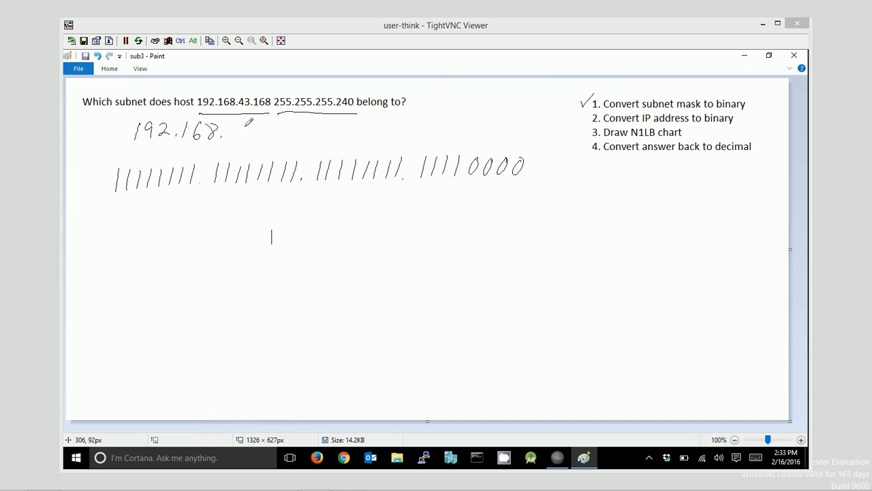
drag(232, 134, 272, 137)
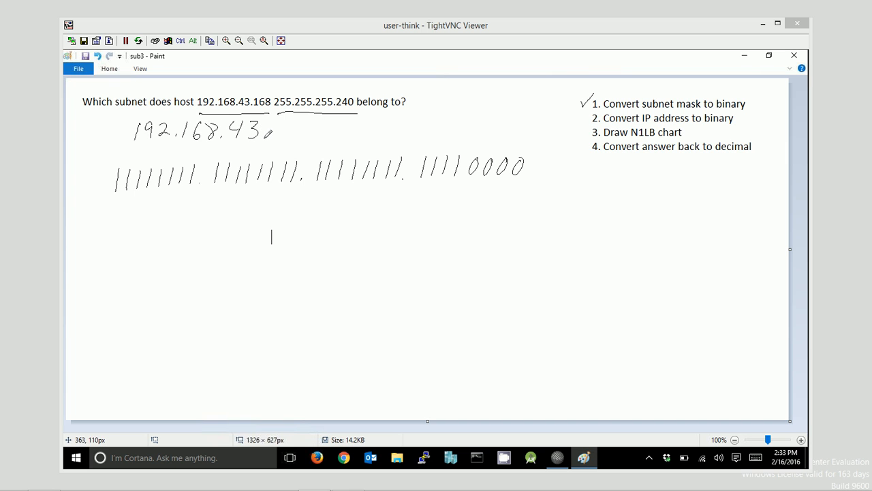
drag(280, 139, 327, 139)
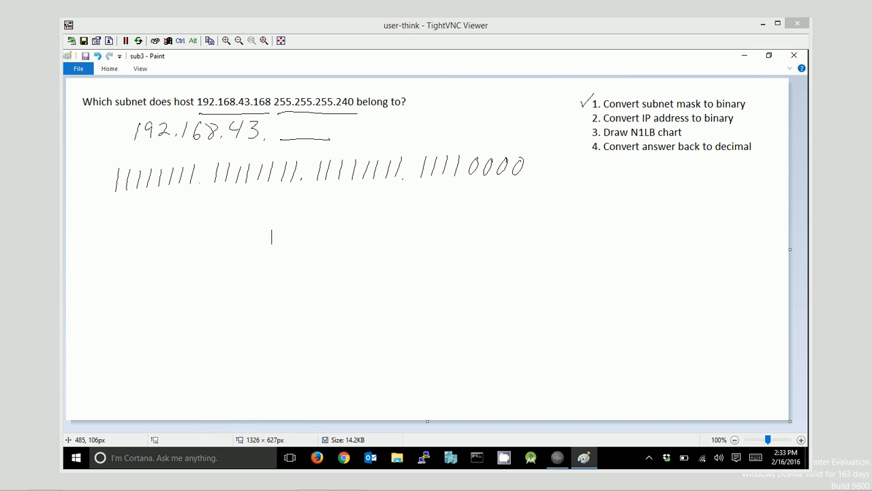
mouse_move(470, 112)
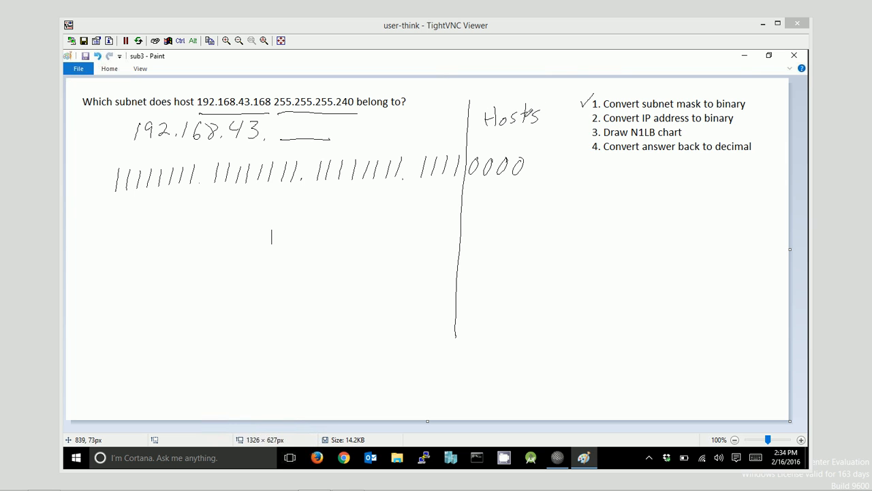
Label the network side of the divider 'Networks'
drag(370, 134, 422, 120)
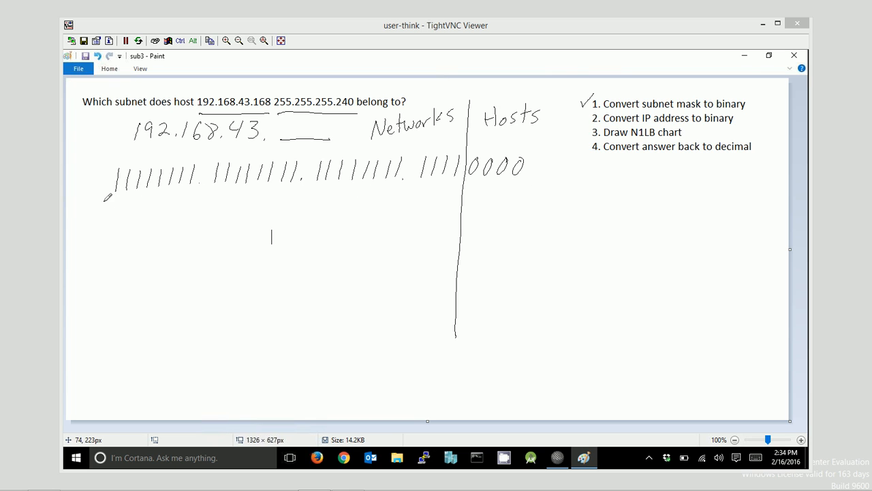
mouse_move(162, 196)
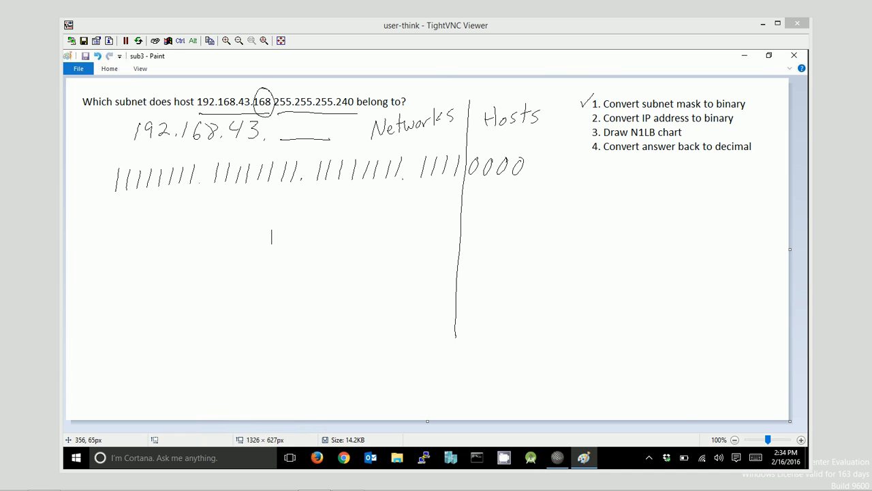
mouse_move(736, 122)
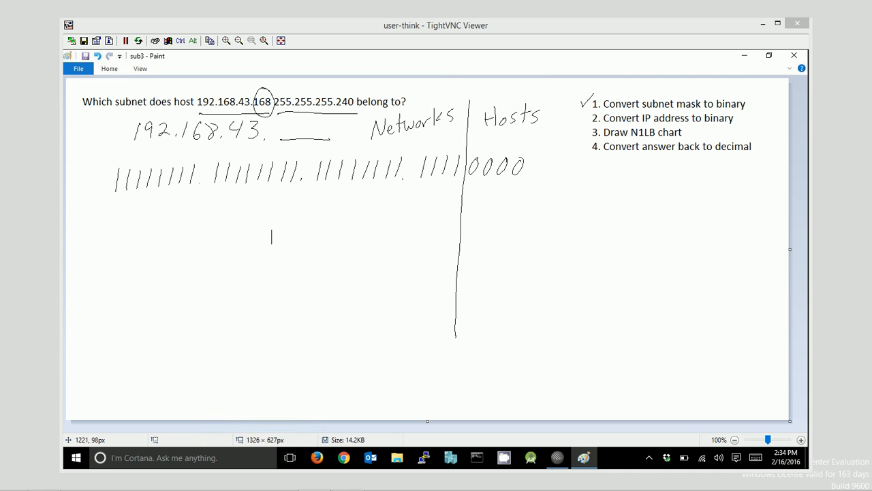
Convert 168 to binary with a place-value chart, subtracting 128 to leave 40 and filling the bits
drag(98, 361, 136, 368)
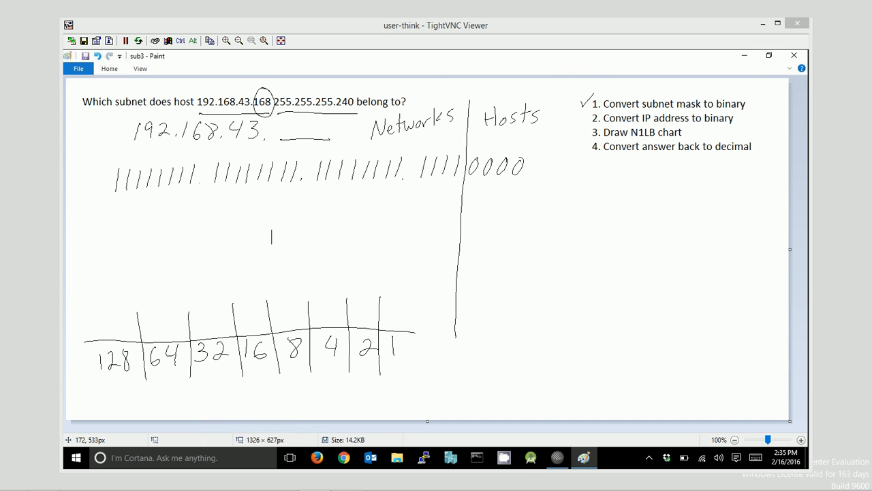
mouse_move(237, 54)
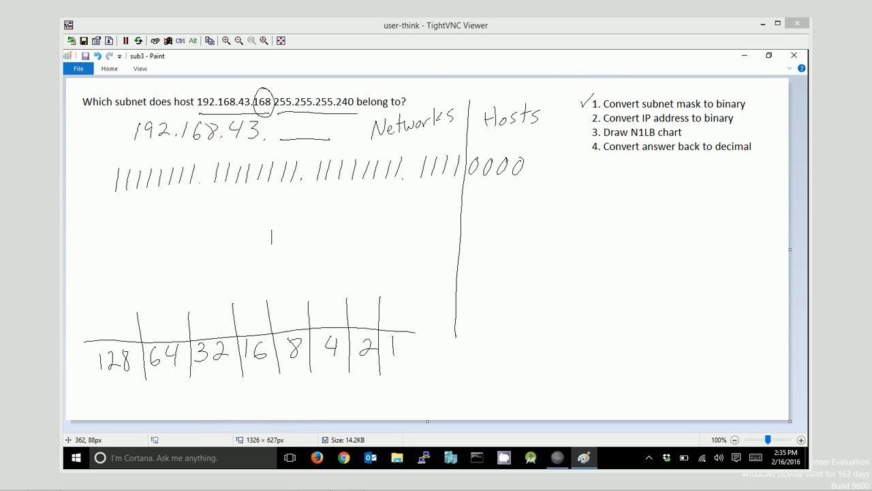
drag(109, 316, 109, 332)
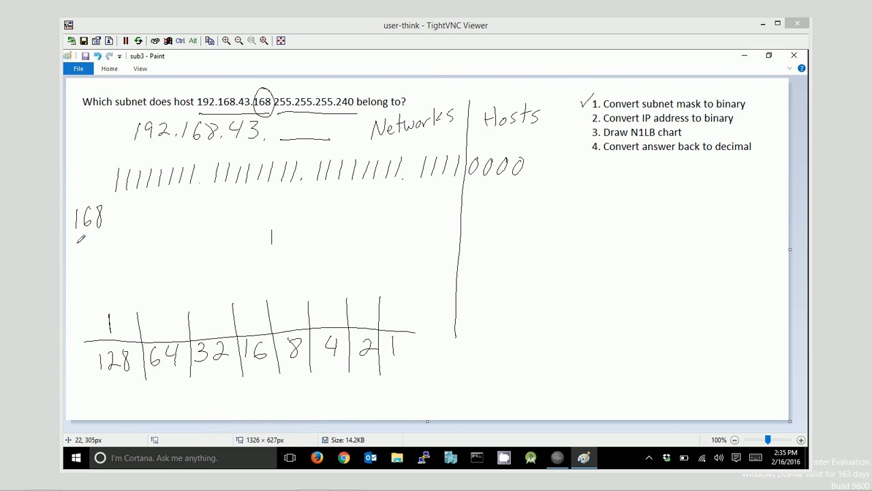
drag(75, 239, 116, 259)
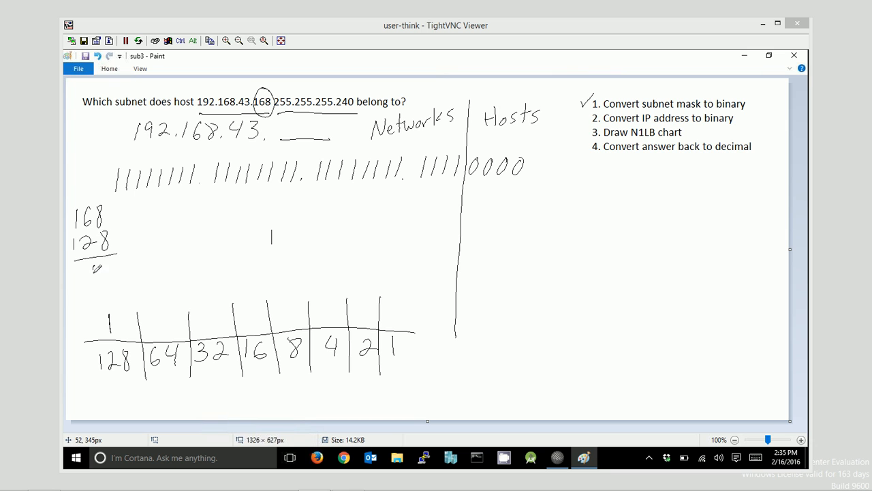
drag(89, 266, 116, 272)
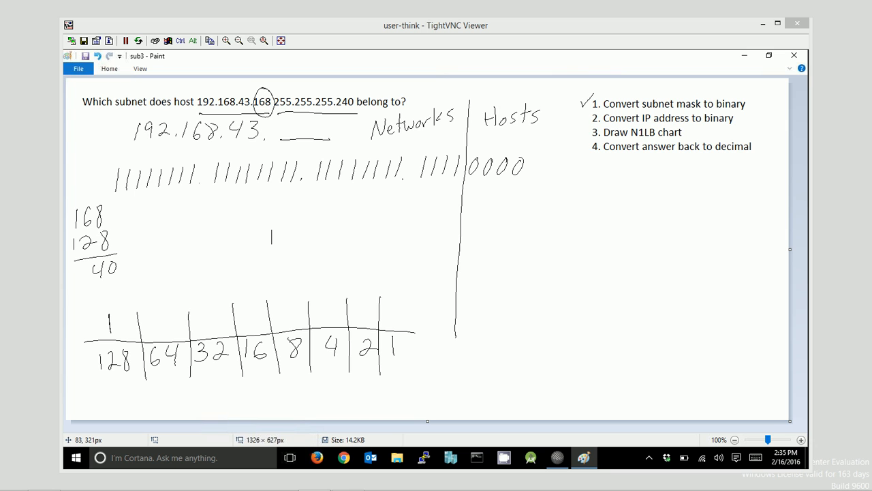
drag(161, 320, 169, 331)
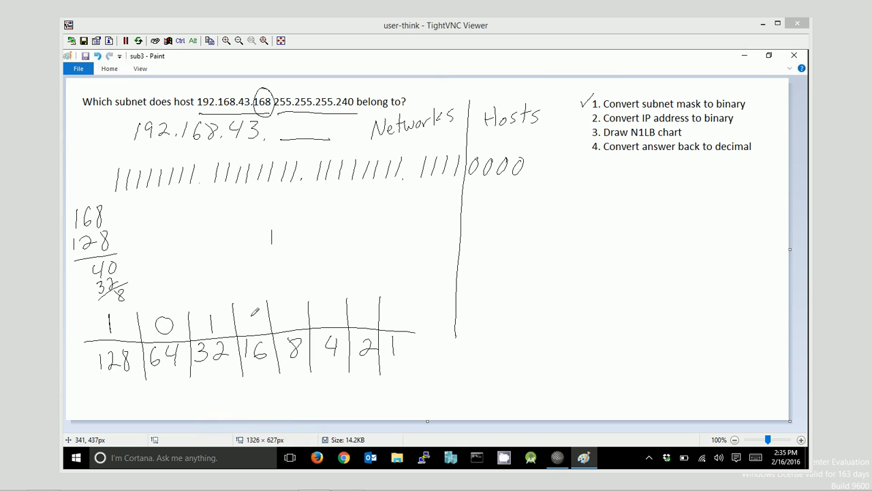
drag(246, 328, 286, 314)
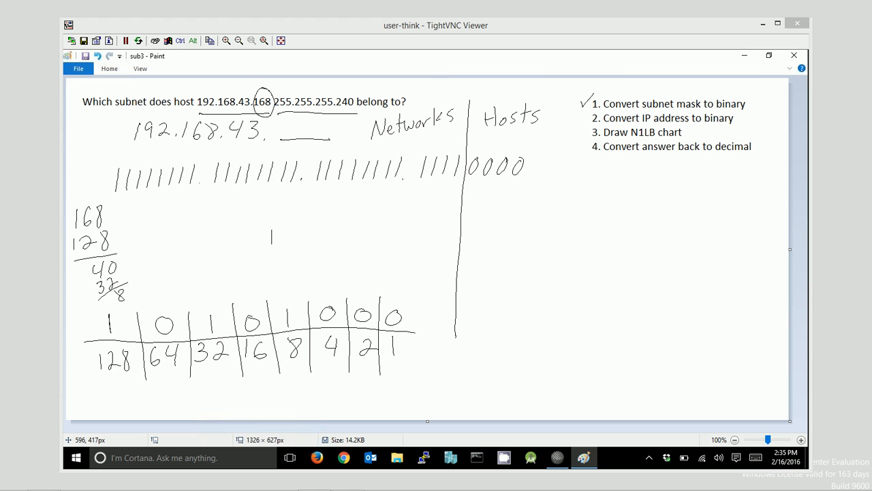
mouse_move(115, 343)
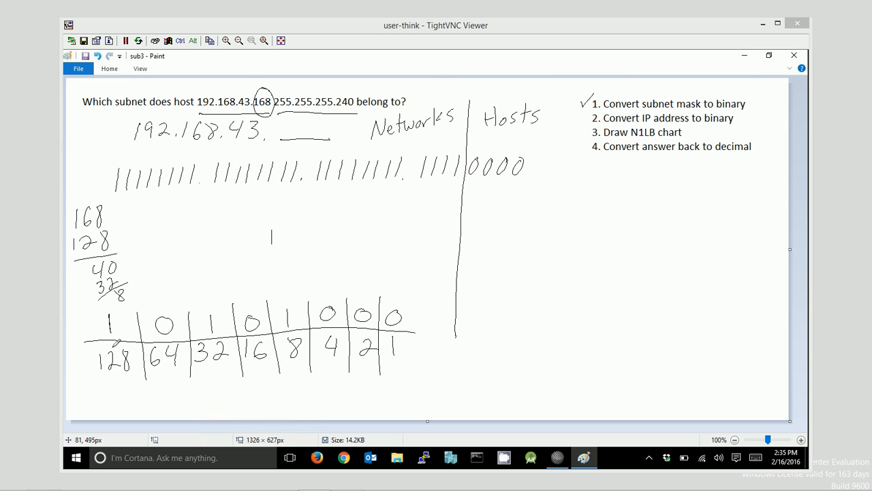
mouse_move(116, 342)
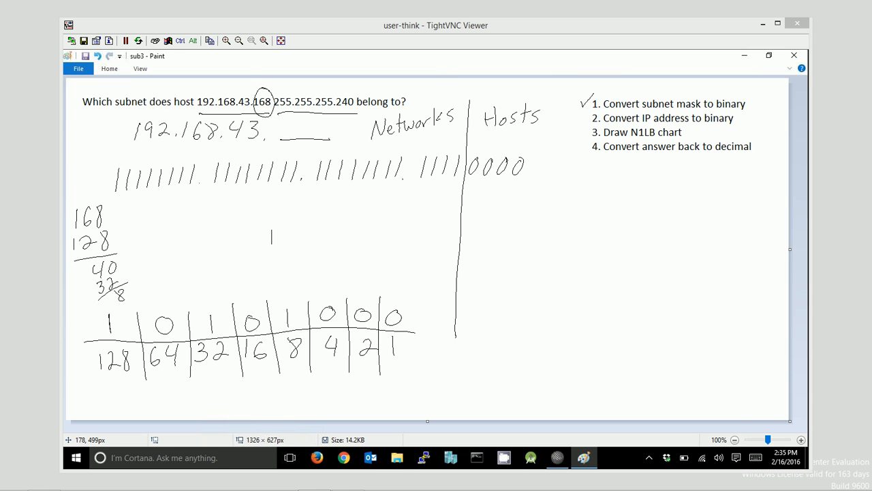
mouse_move(257, 328)
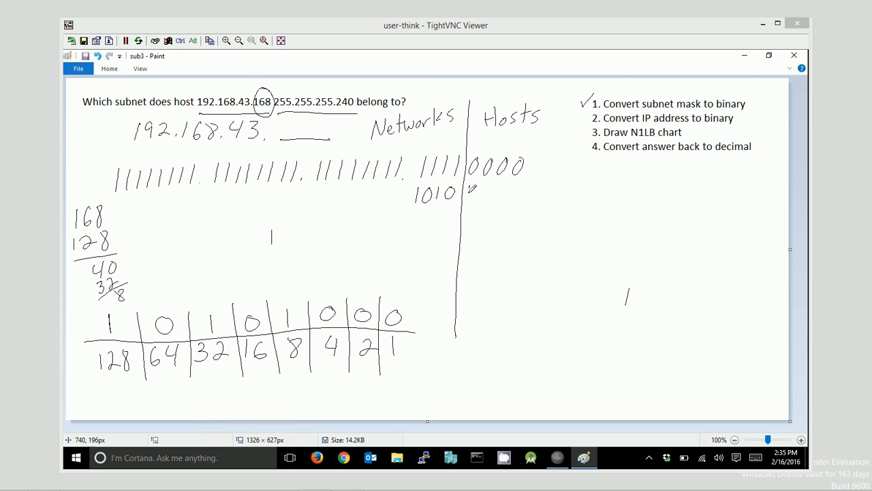
Write the host bits 1000 of the IP octet beneath the mask, right of the divider
drag(477, 194, 518, 194)
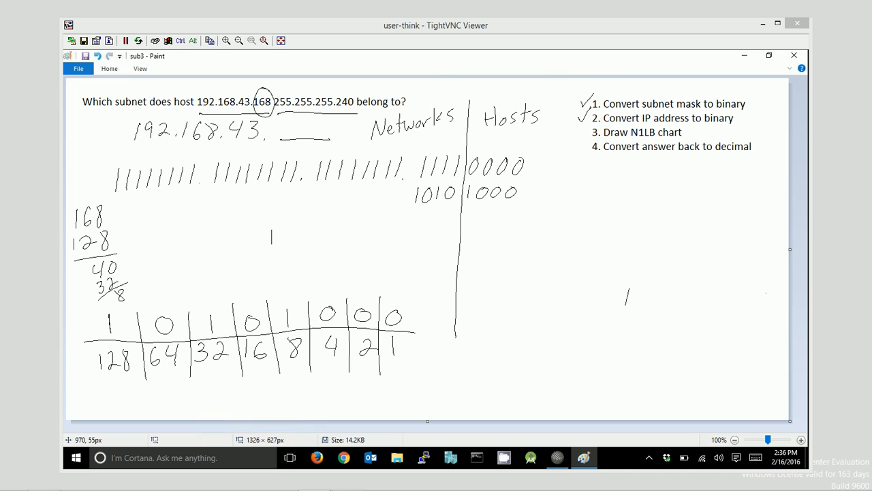
mouse_move(401, 218)
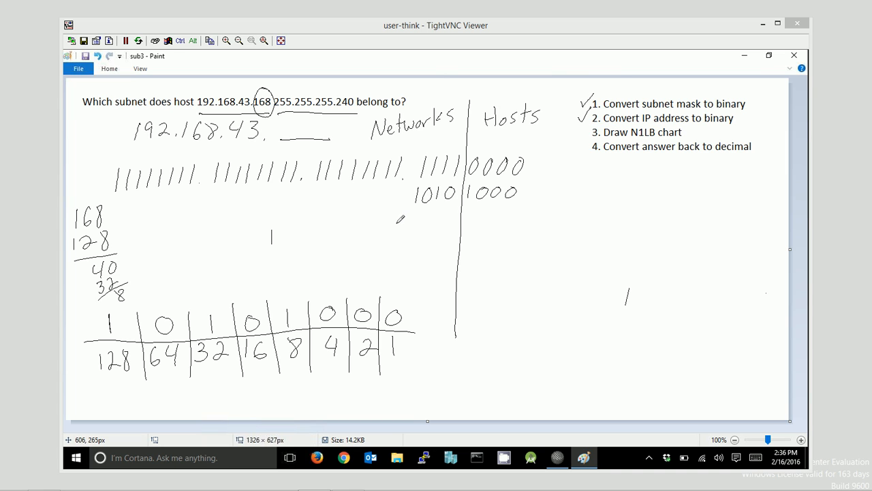
Write the N, 1, L, B row labels and the network bits 1010 beside the N row
drag(394, 207, 401, 253)
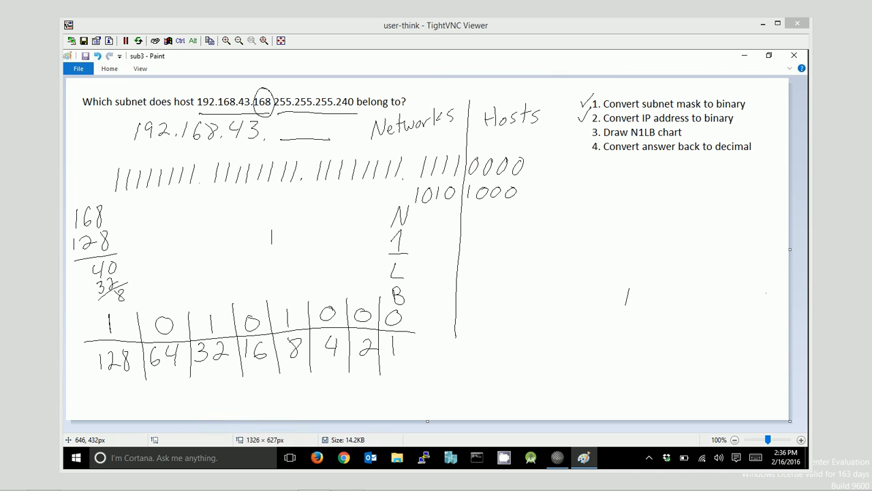
drag(361, 217, 379, 213)
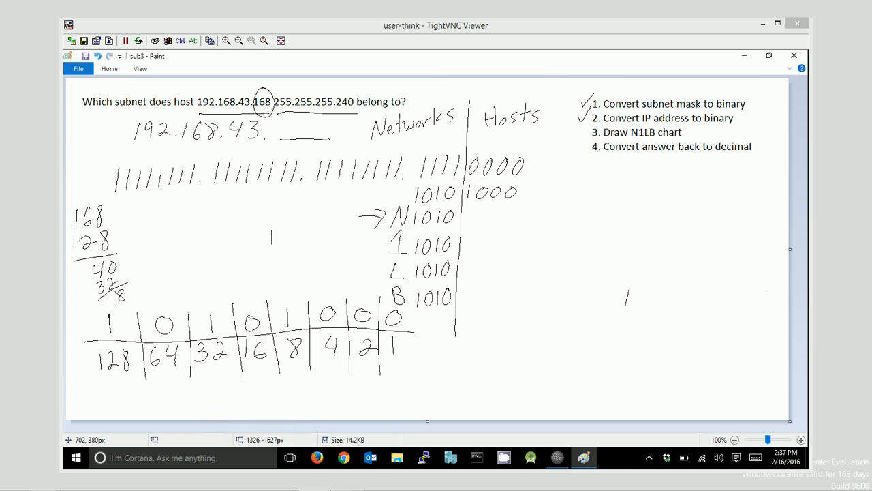
mouse_move(457, 212)
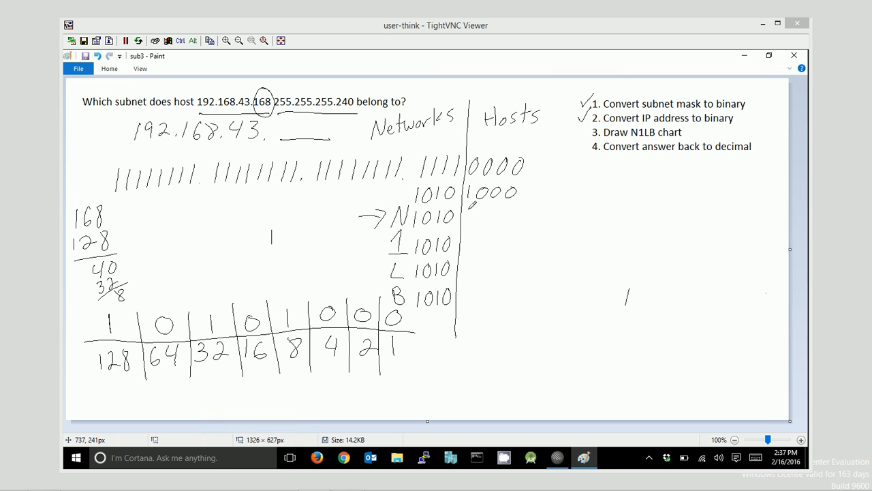
mouse_move(472, 206)
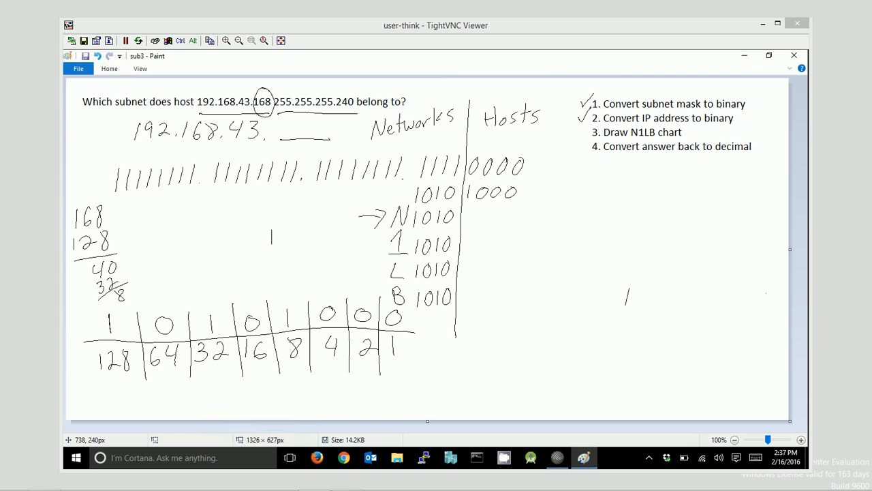
mouse_move(344, 220)
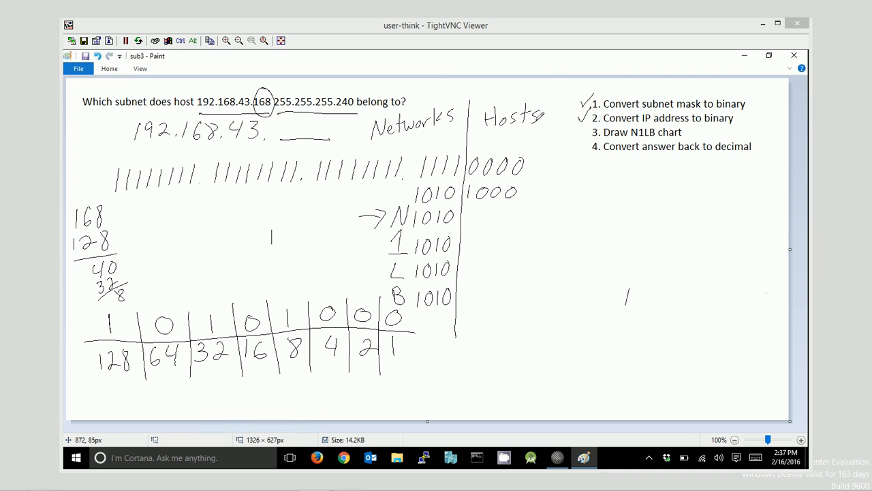
mouse_move(539, 116)
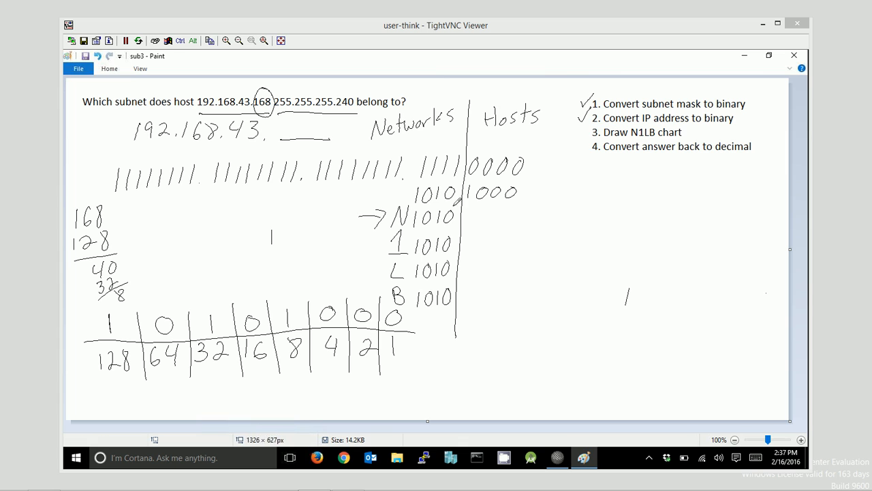
mouse_move(466, 216)
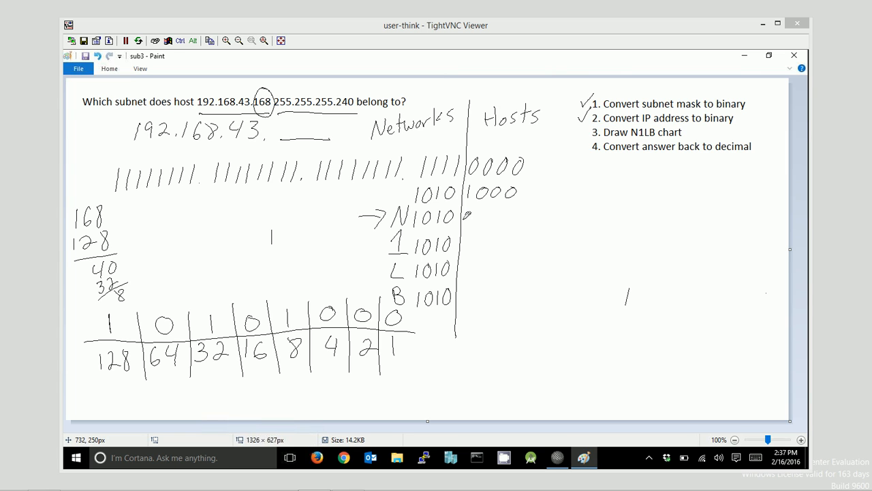
Write host bits 0000, 1111, 1110 and 0001 in the N, B, L, 1 rows with an arrow linking N and B
drag(466, 218, 516, 218)
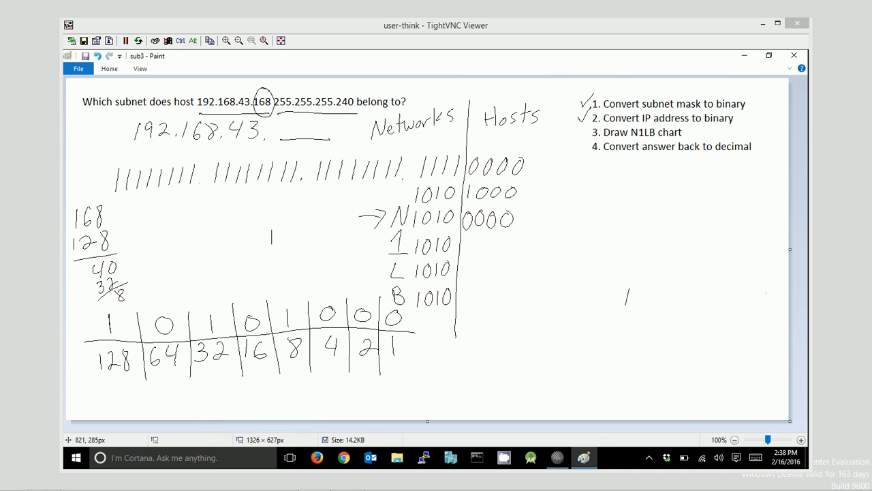
mouse_move(507, 302)
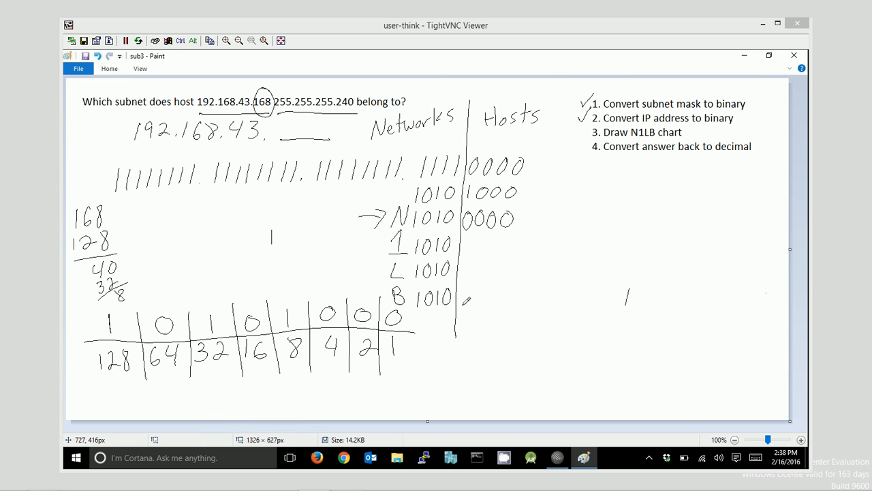
mouse_move(521, 300)
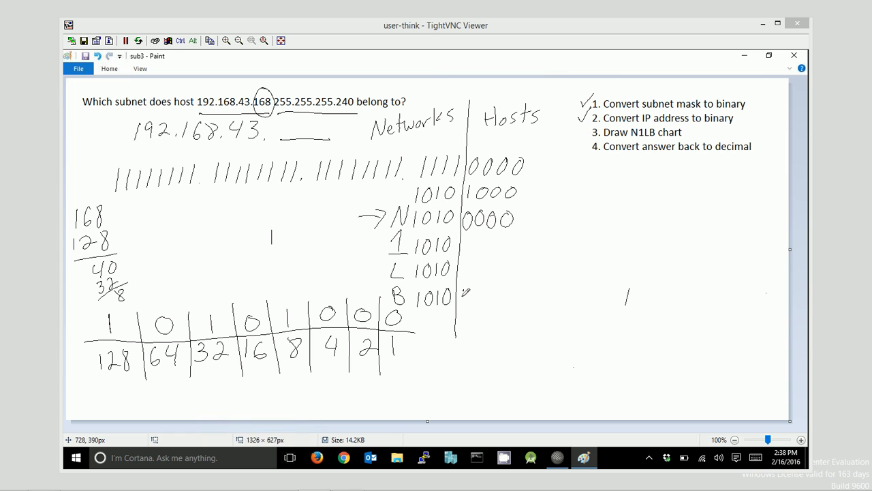
drag(464, 297, 507, 297)
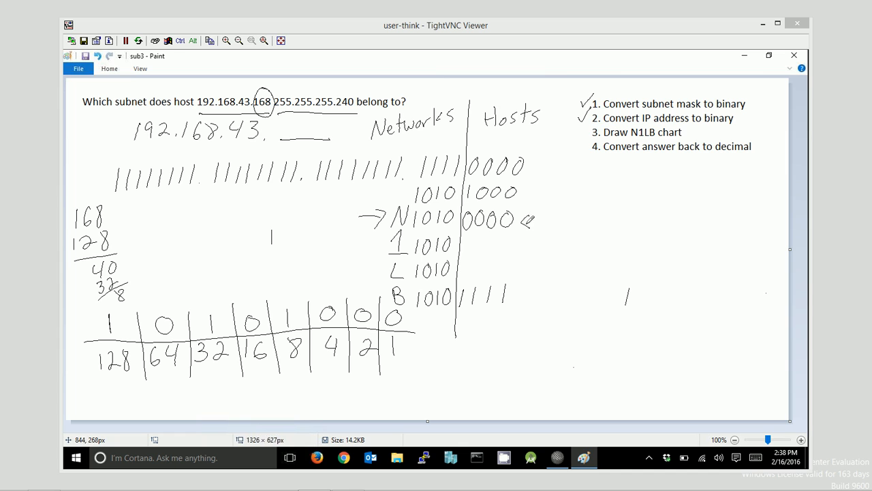
drag(532, 218, 518, 297)
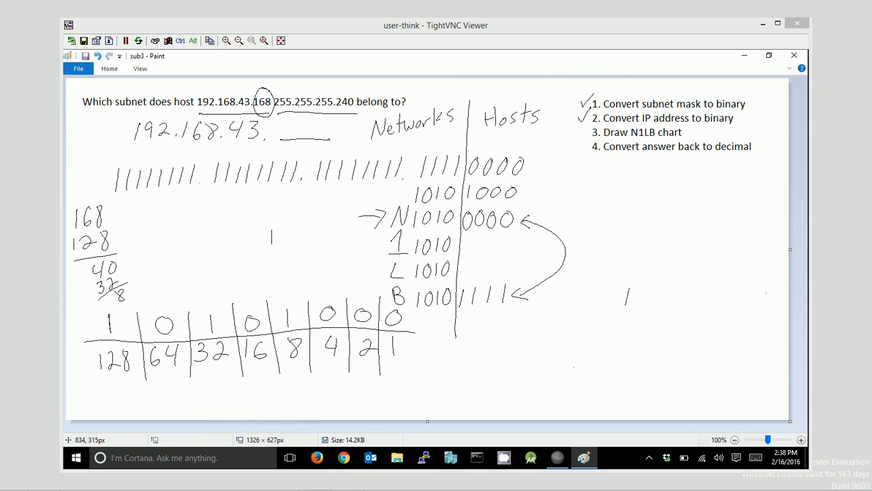
mouse_move(470, 239)
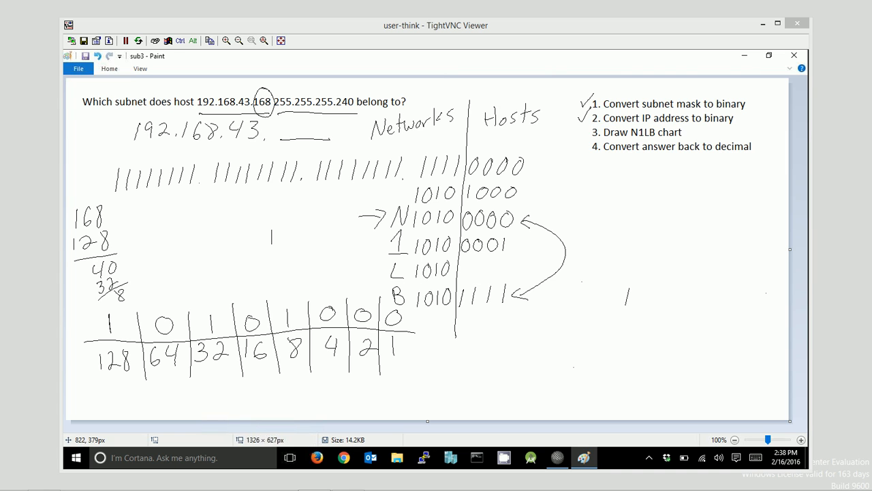
drag(464, 270, 498, 271)
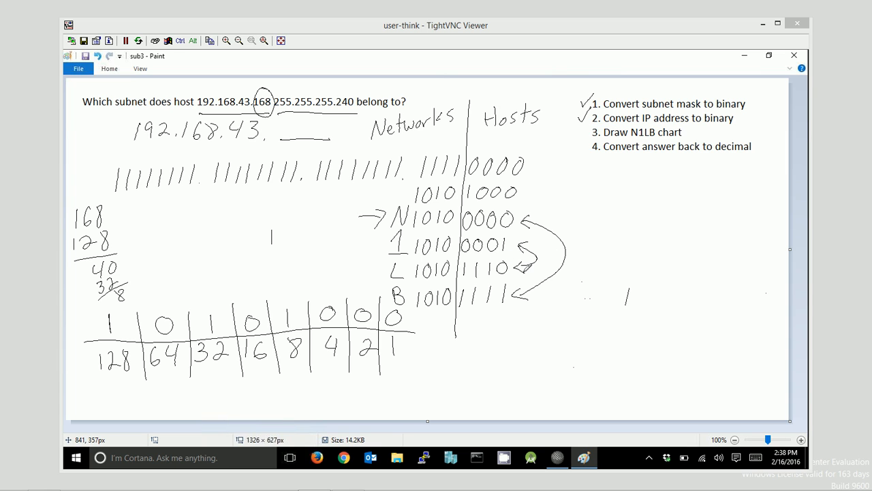
mouse_move(526, 268)
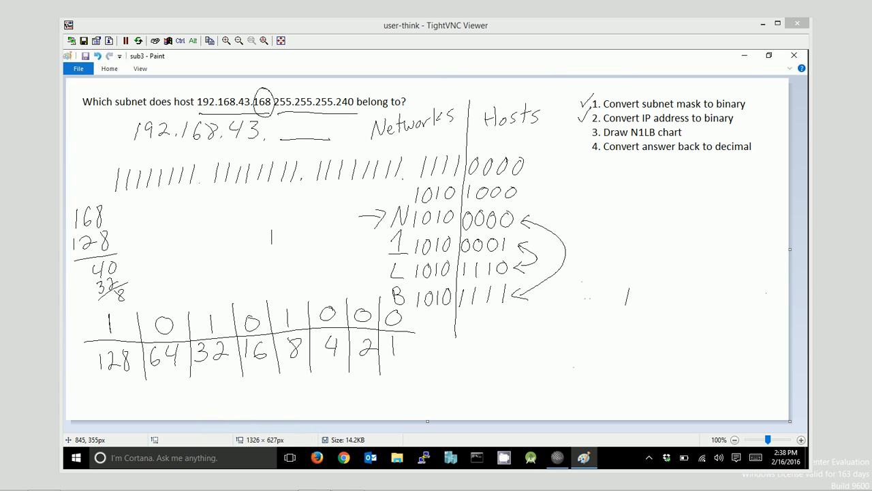
mouse_move(535, 216)
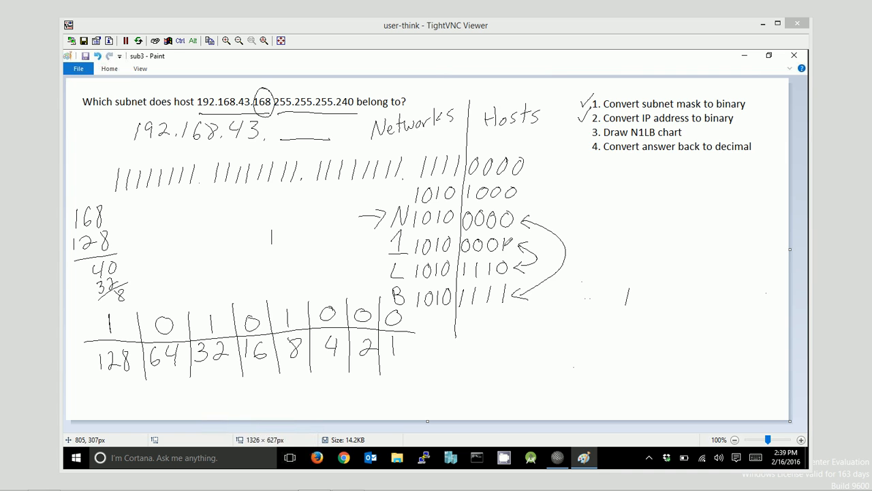
drag(490, 245, 507, 245)
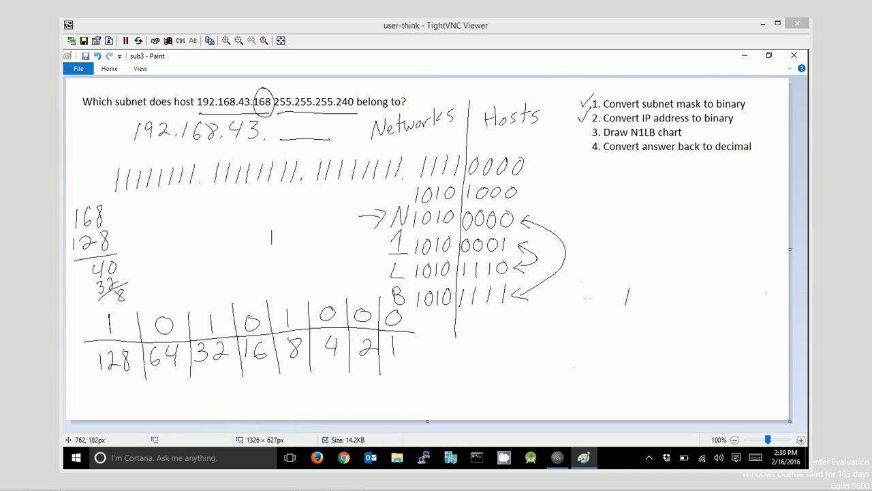
Write 1010 0000 under the place-value chart and start the sum with 128 and 32 on the right
click(585, 131)
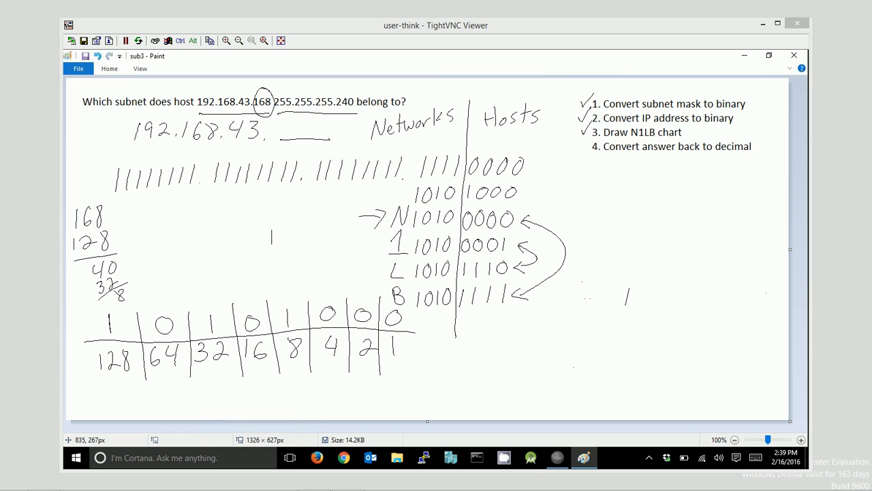
mouse_move(134, 388)
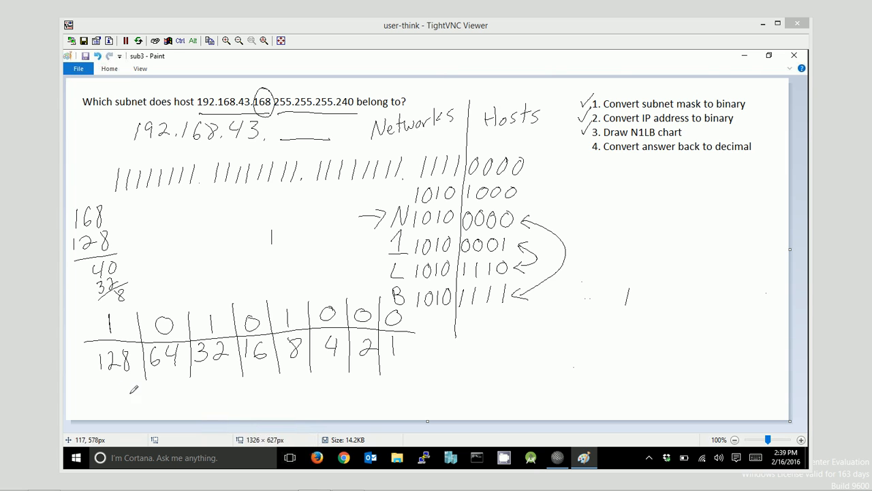
drag(88, 376, 431, 361)
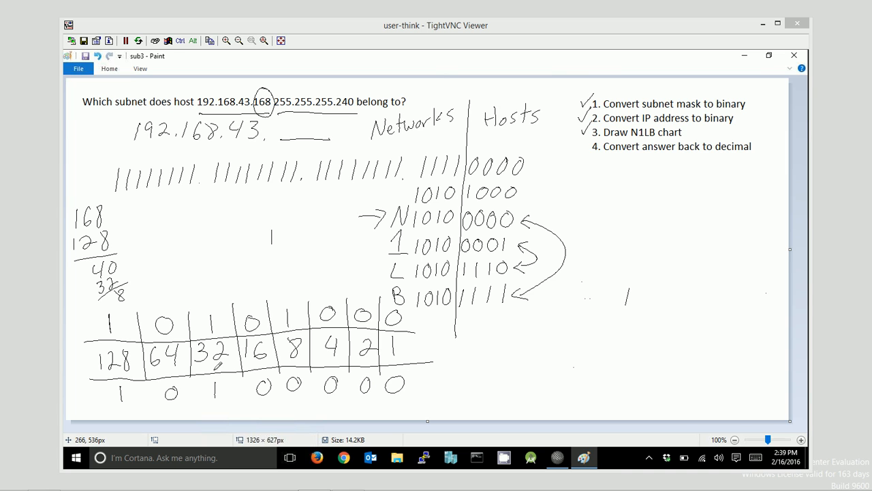
mouse_move(658, 205)
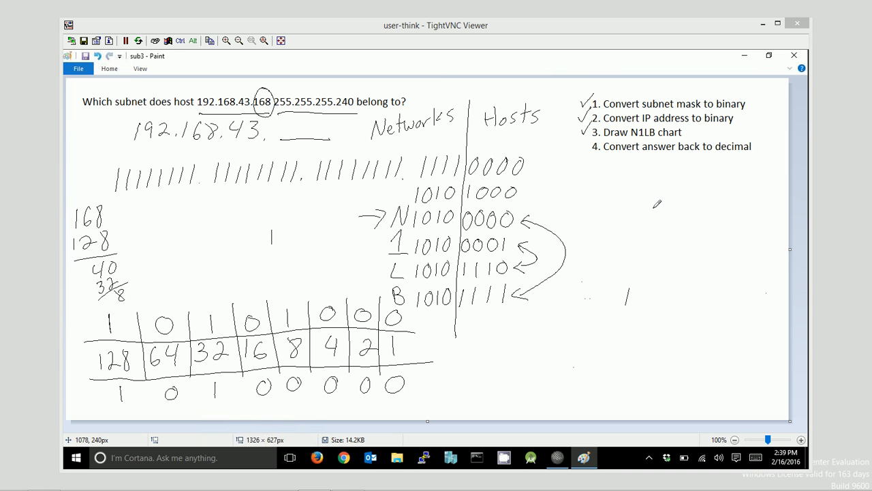
drag(647, 211, 681, 245)
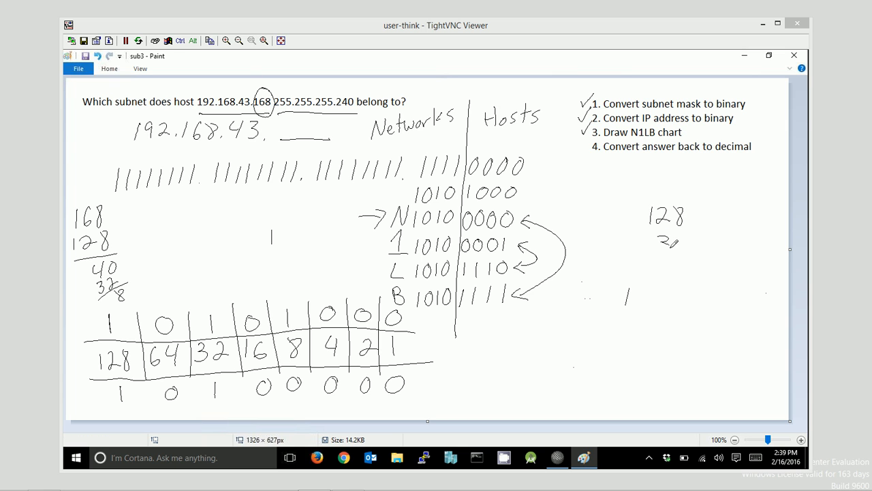